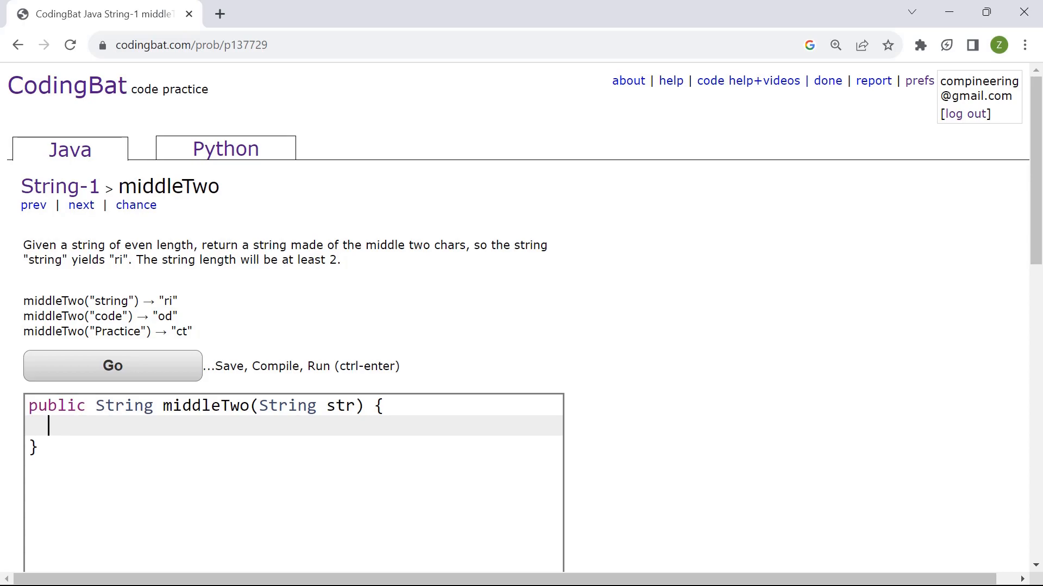
{"action": "type", "text": "int"}
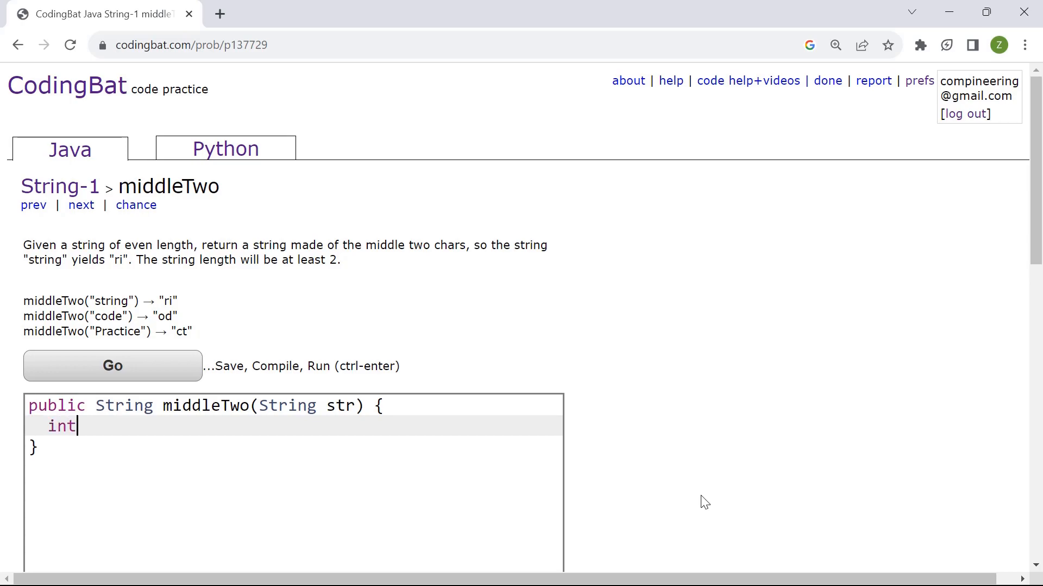
{"action": "type", "text": "length ="}
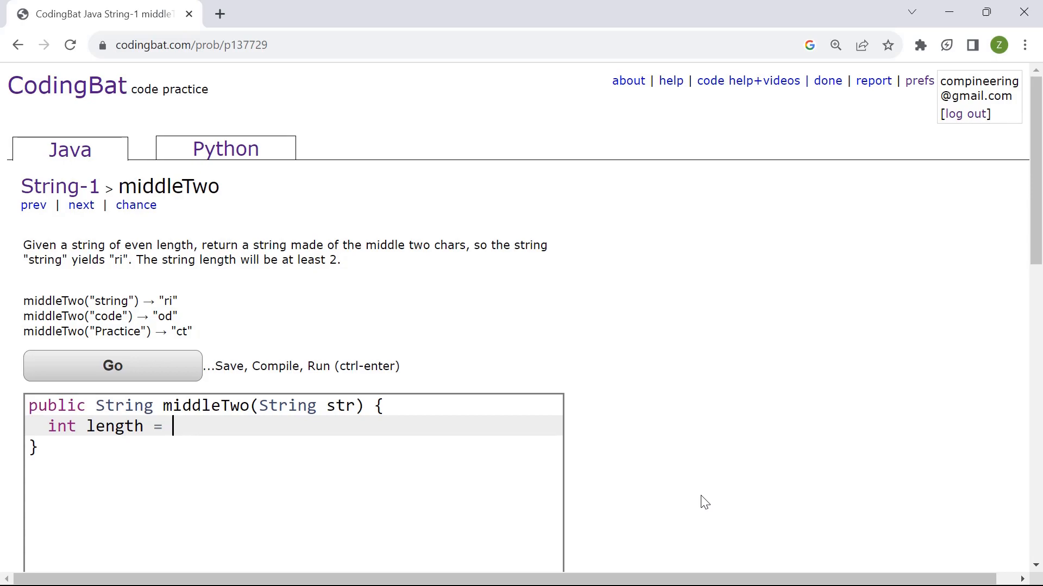
{"action": "type", "text": "st"}
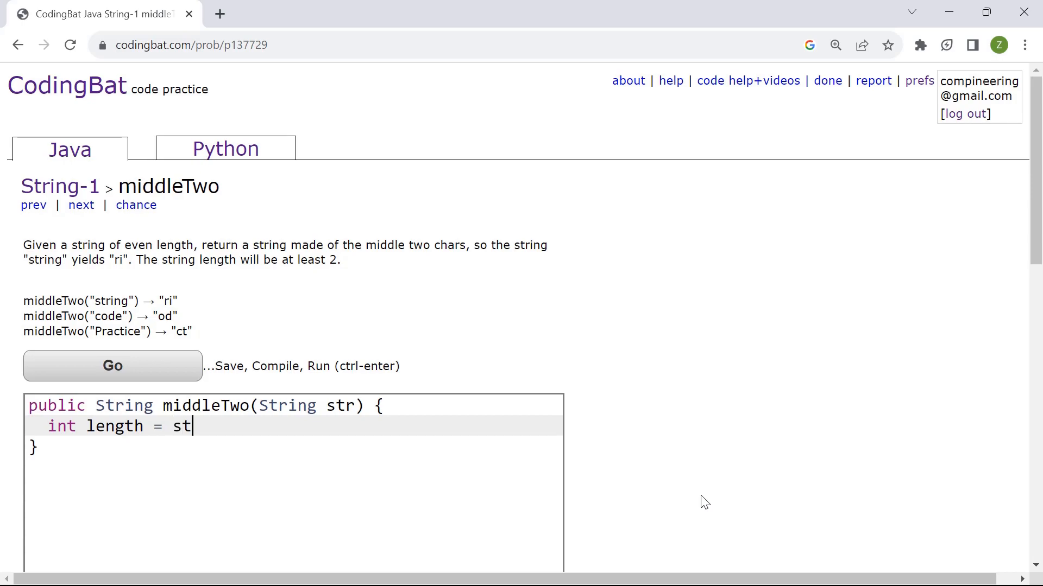
{"action": "type", "text": "r"}
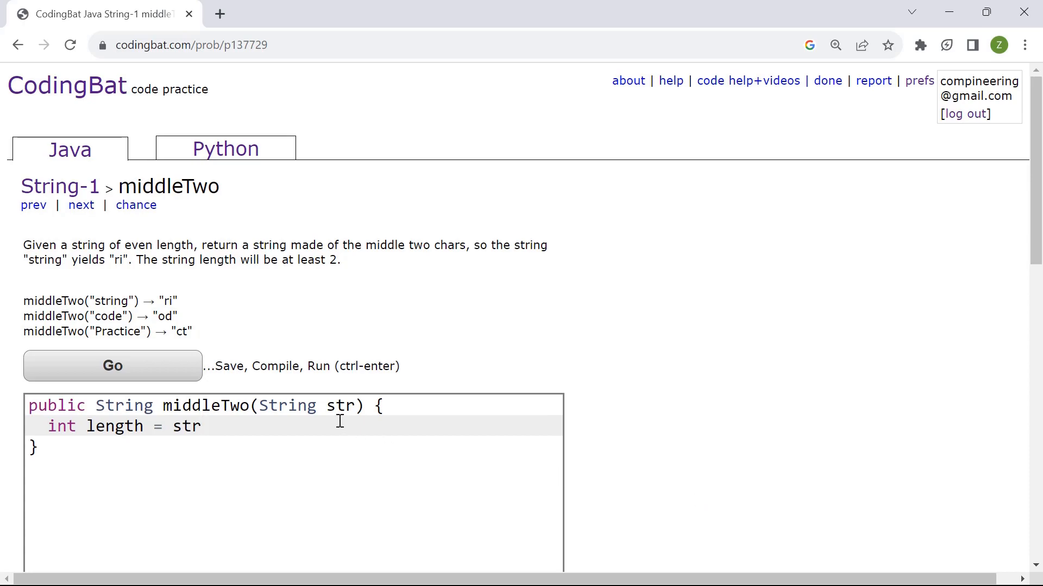
{"action": "mouse_move", "coordinate": [629, 519]}
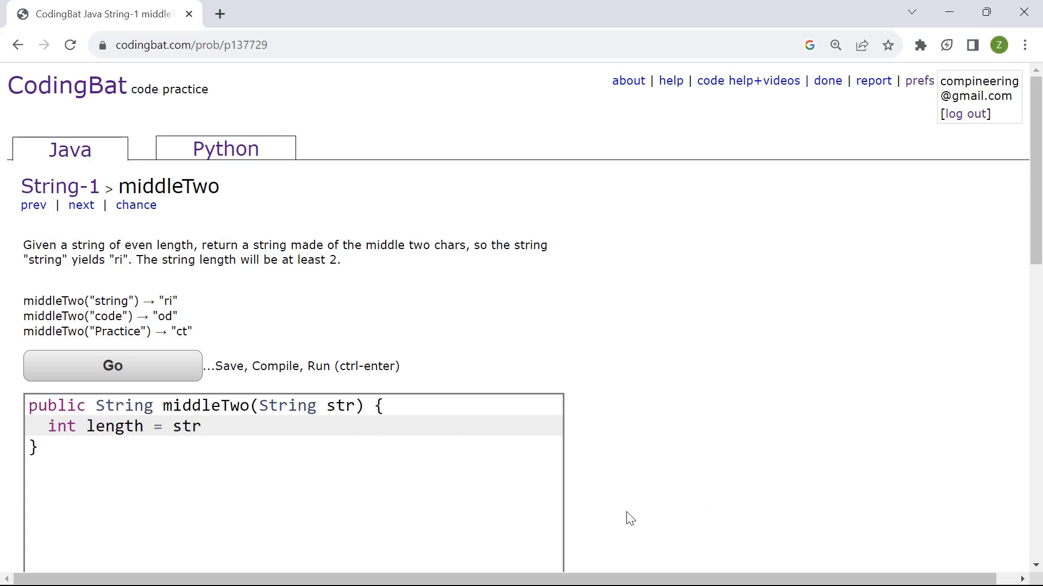
{"action": "type", "text": ".length()"}
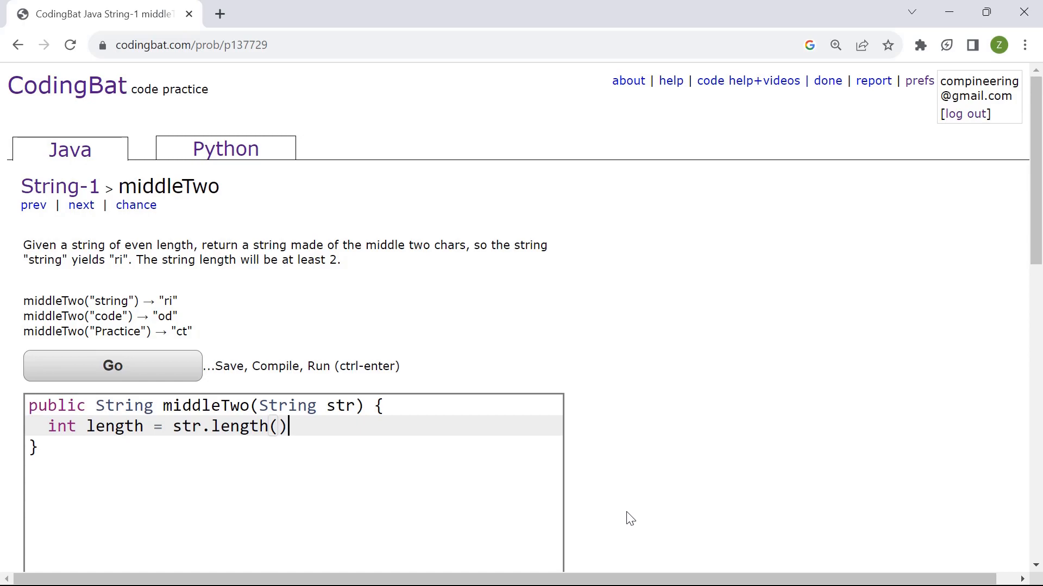
{"action": "type", "text": ";"}
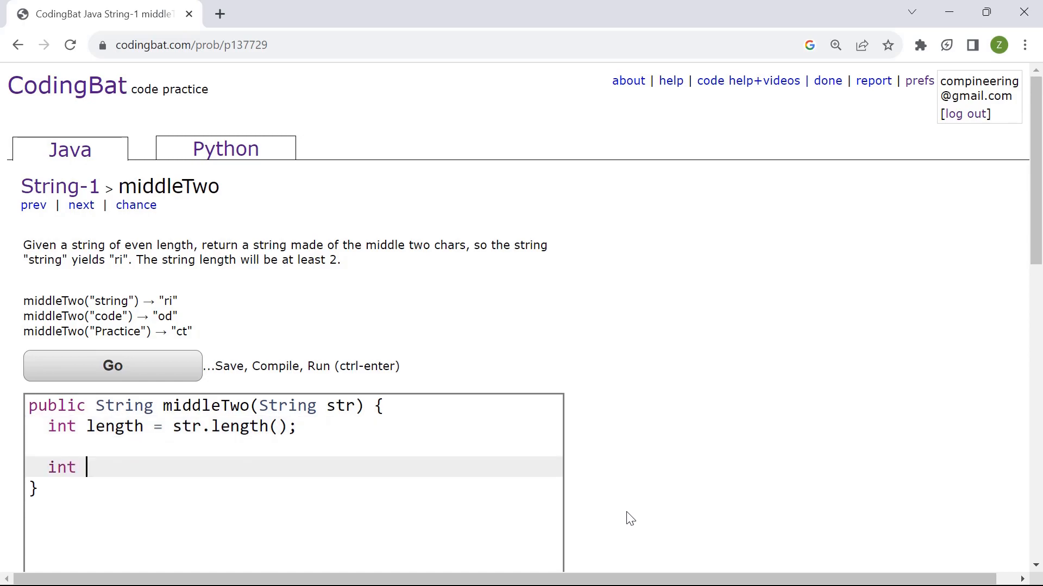
{"action": "type", "text": "midd"}
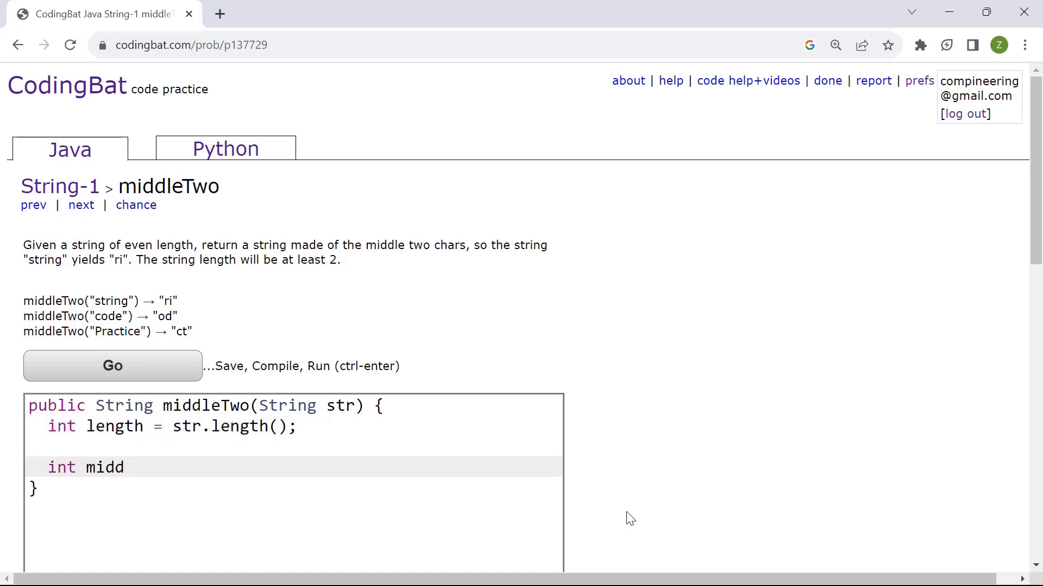
{"action": "type", "text": "l"}
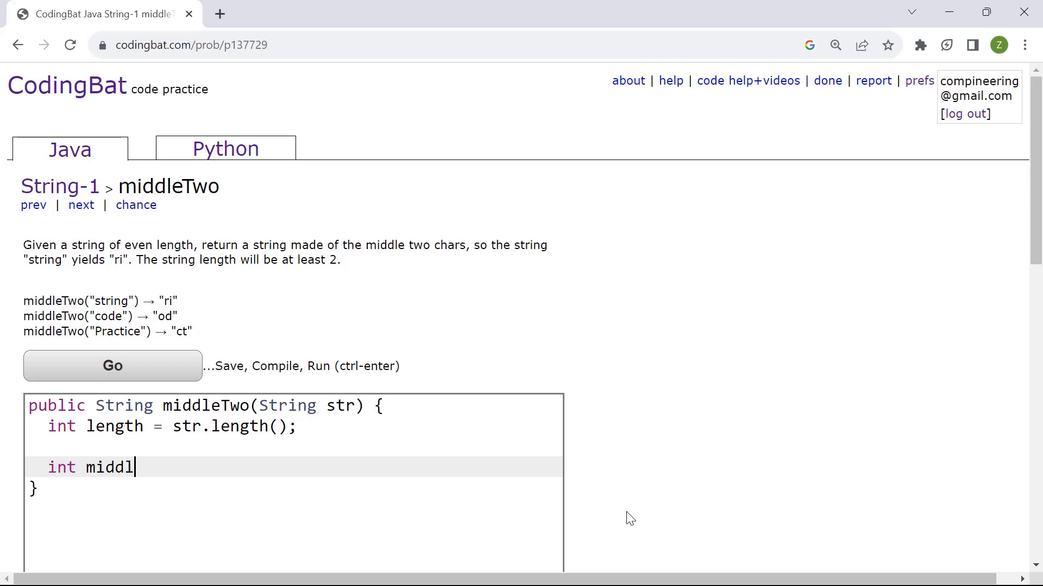
{"action": "type", "text": "eIndex"}
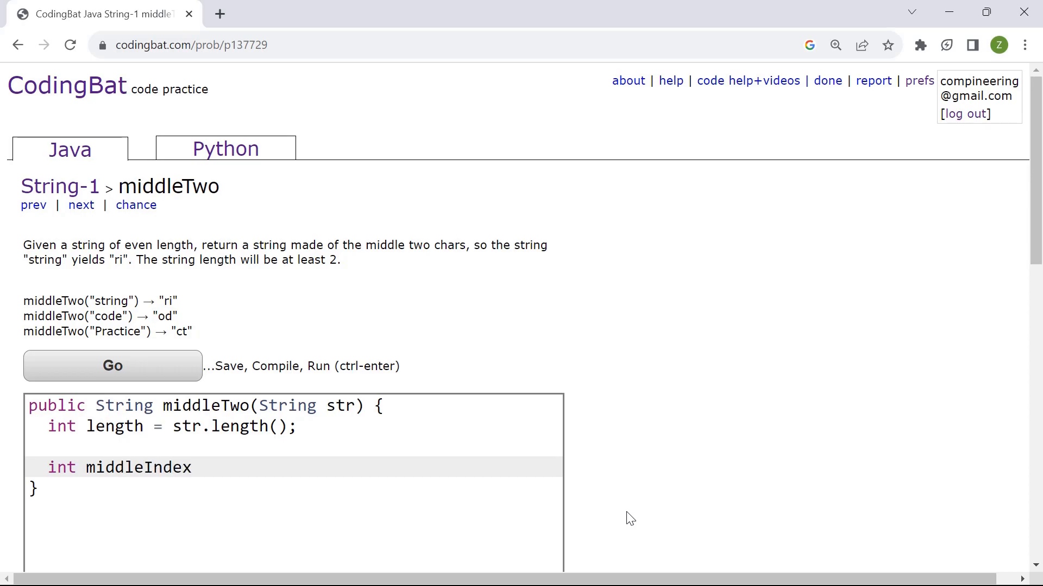
{"action": "type", "text": "="}
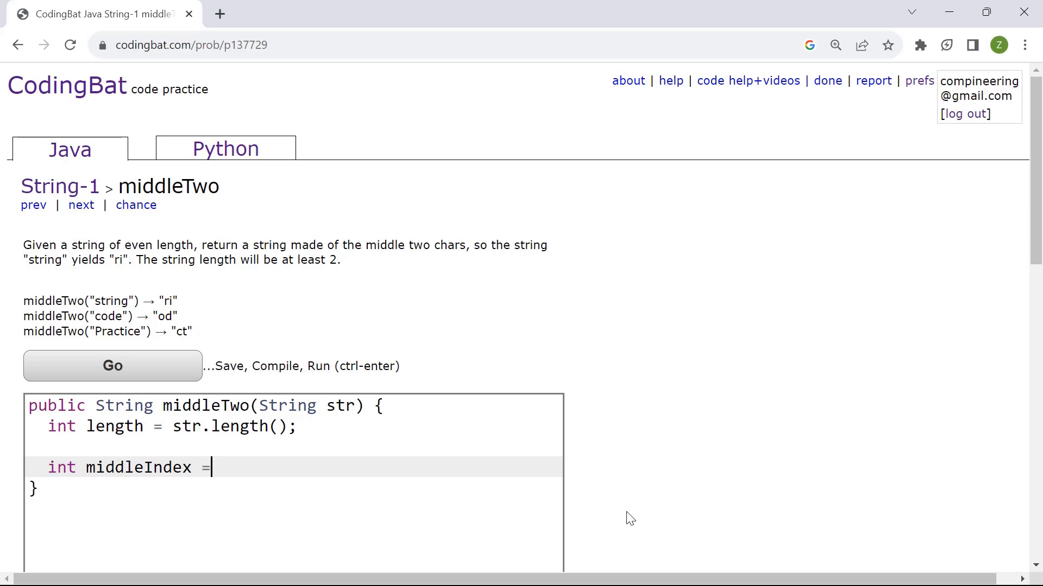
{"action": "type", "text": "length"}
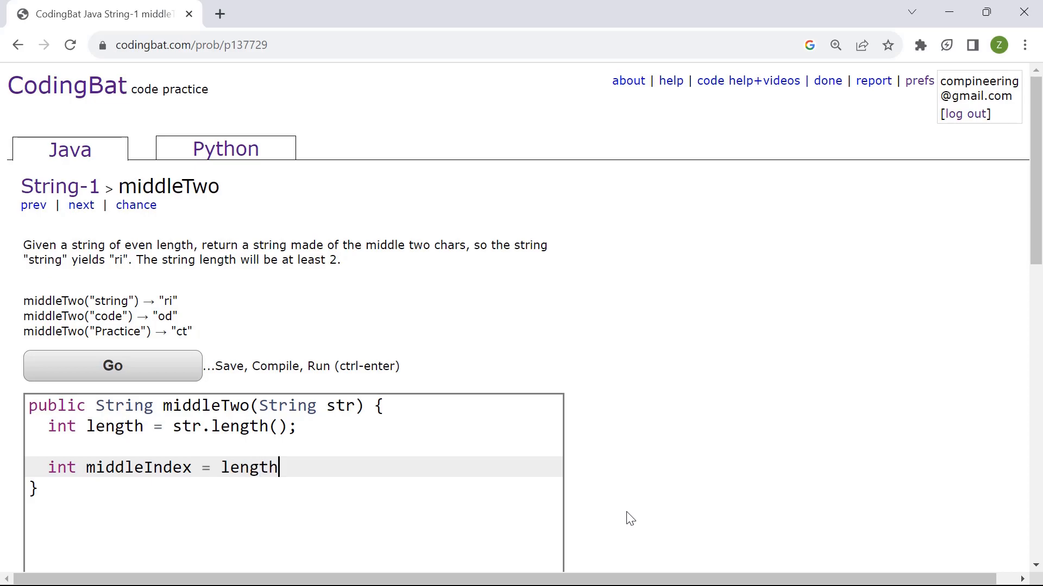
{"action": "type", "text": "/ 2;"}
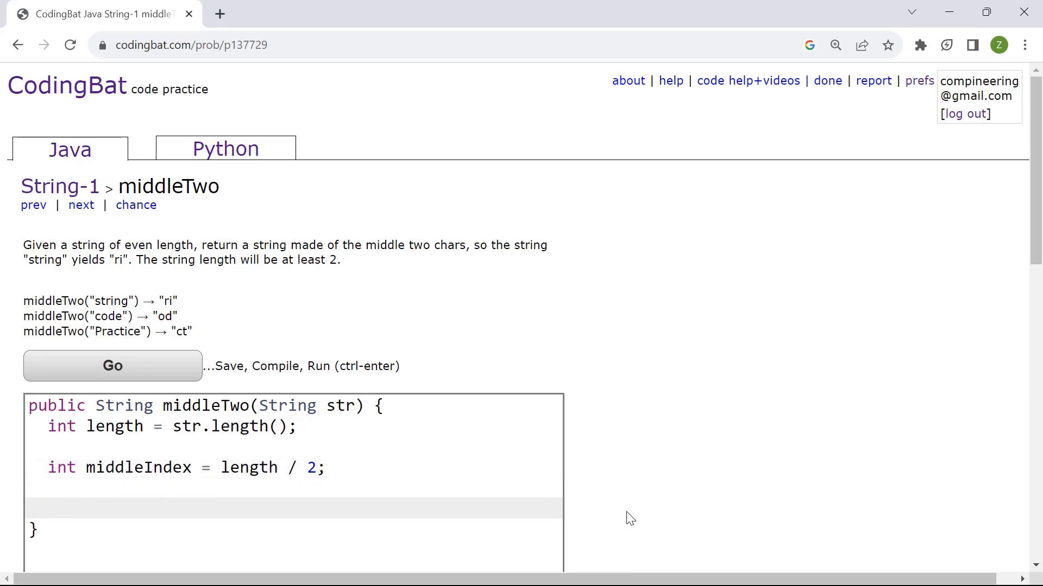
{"action": "type", "text": "s"}
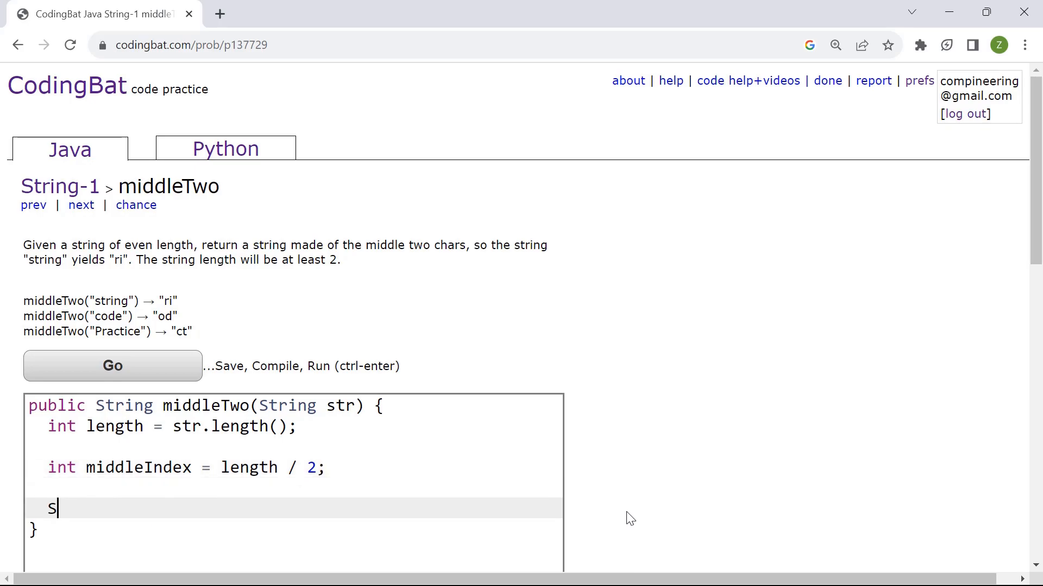
{"action": "type", "text": "tring m"}
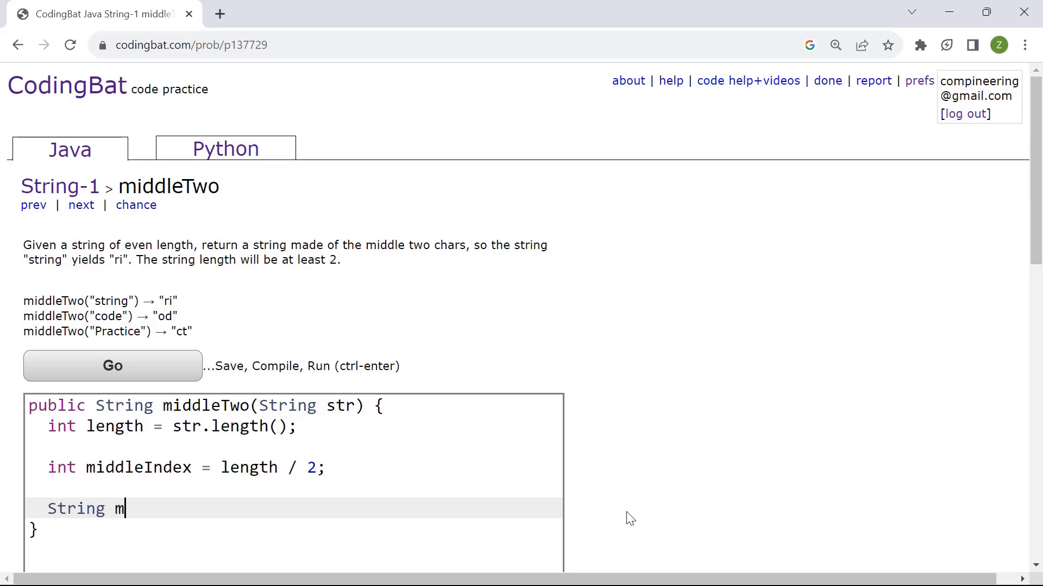
{"action": "type", "text": "iddle ="}
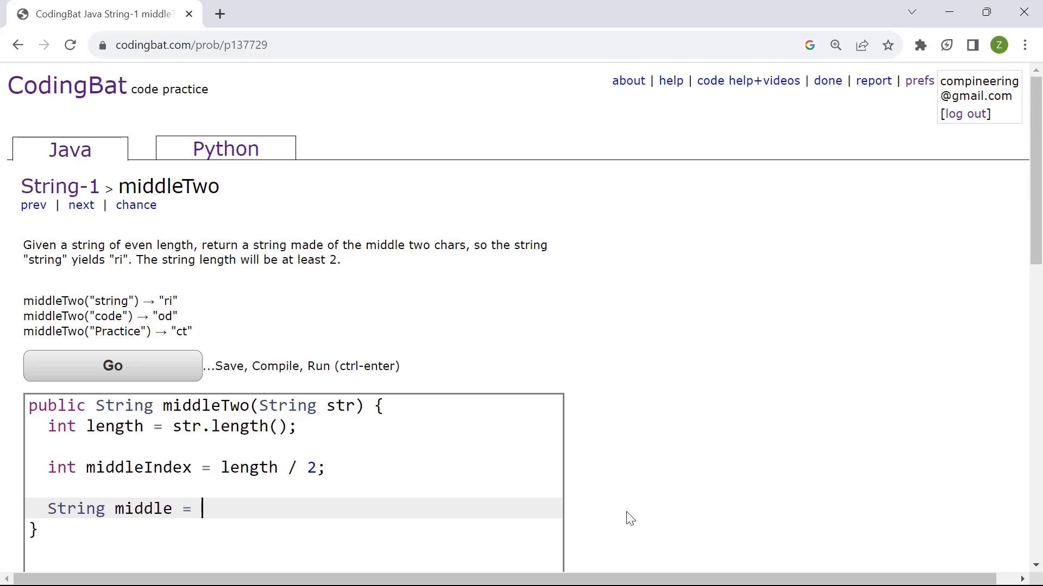
{"action": "type", "text": "str."}
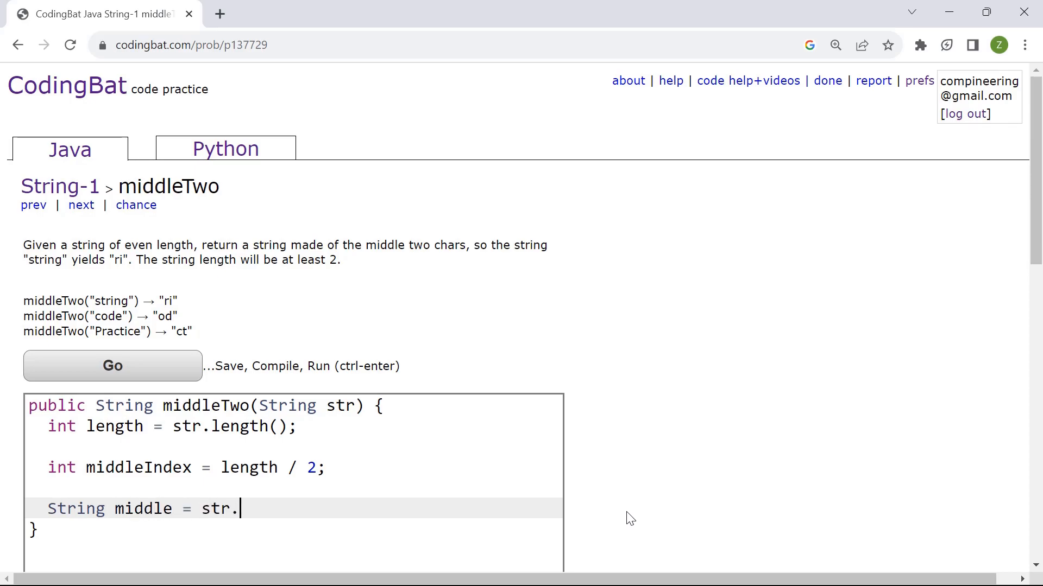
{"action": "type", "text": "substrin"}
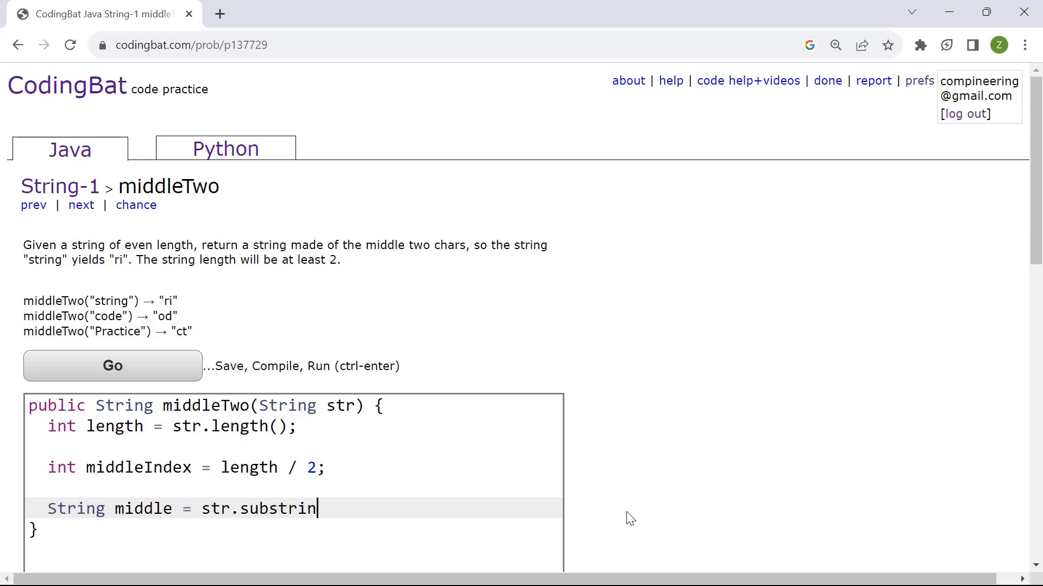
{"action": "type", "text": "g"}
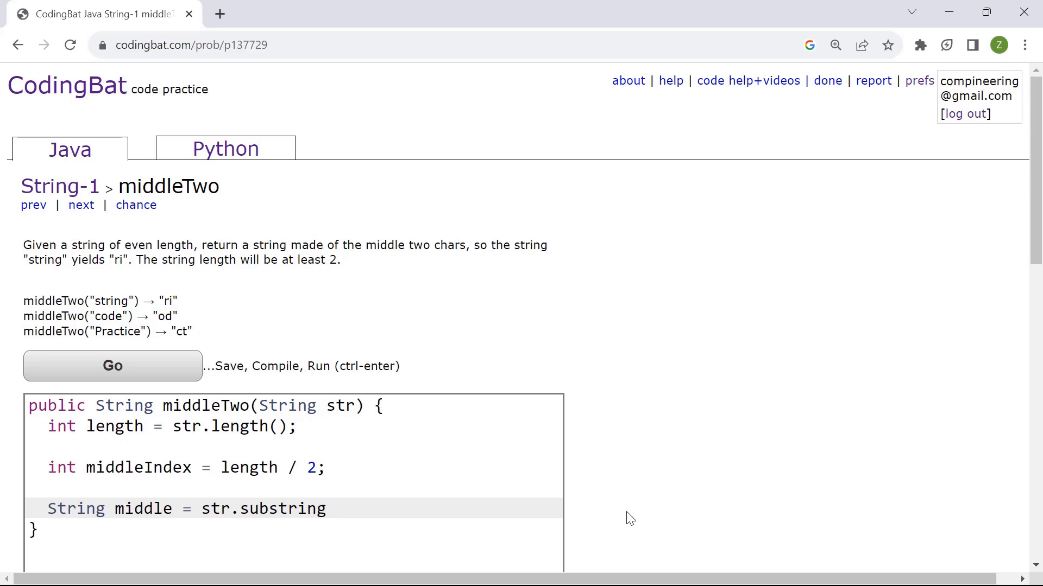
{"action": "type", "text": "()"}
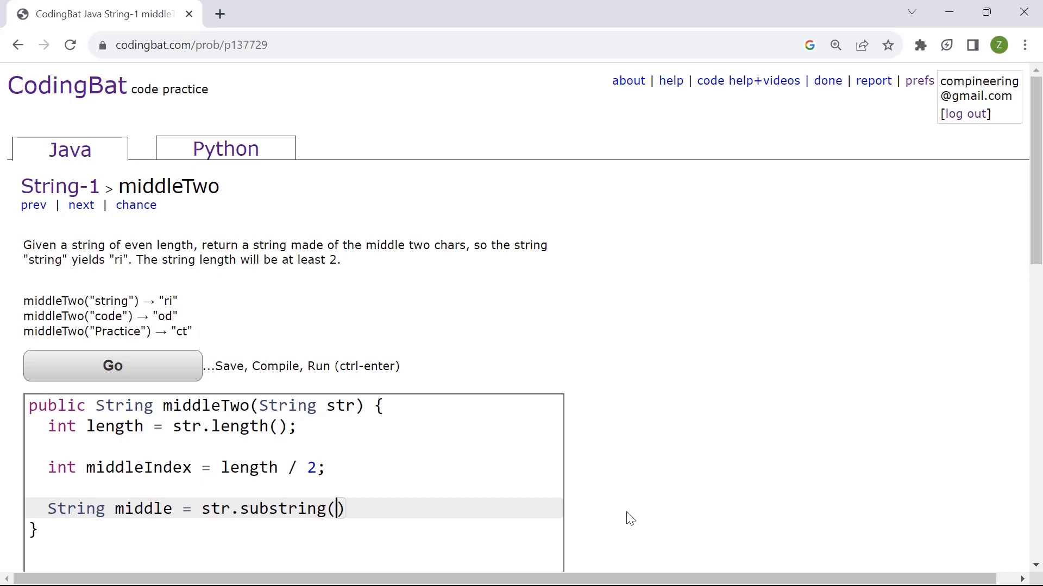
{"action": "type", "text": "midd"}
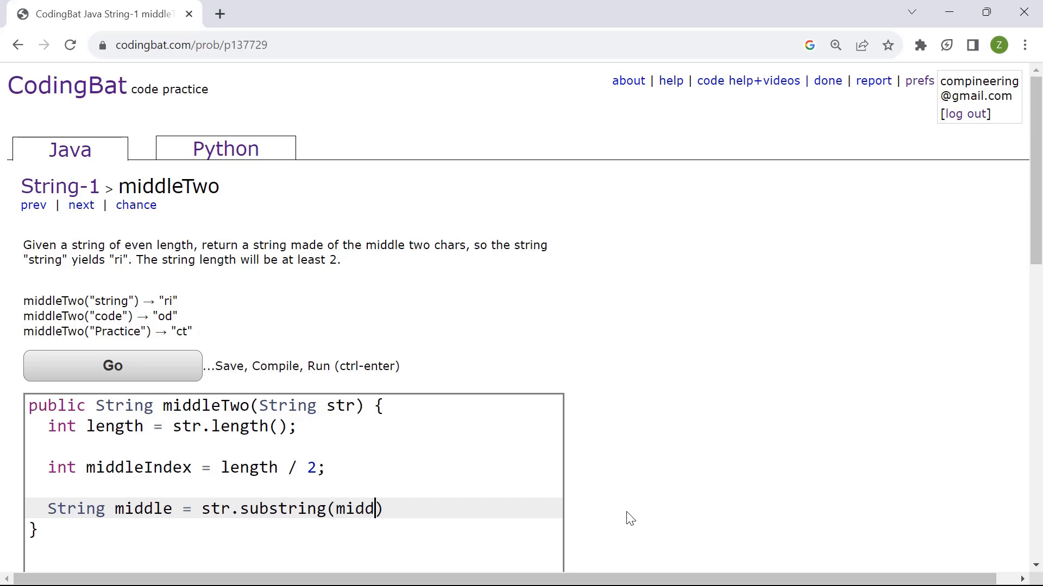
{"action": "type", "text": "leIndex"}
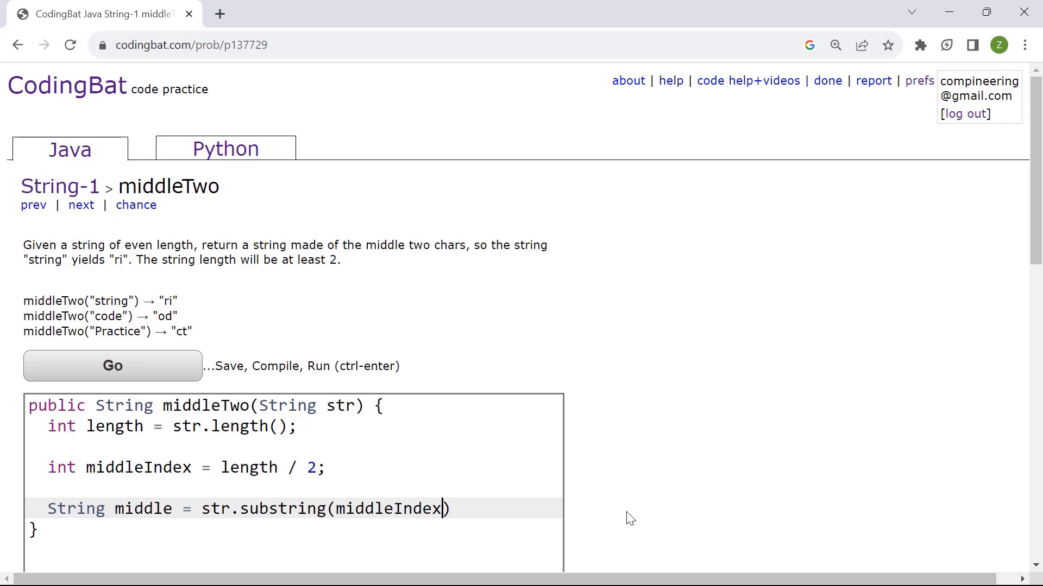
{"action": "type", "text": "-"}
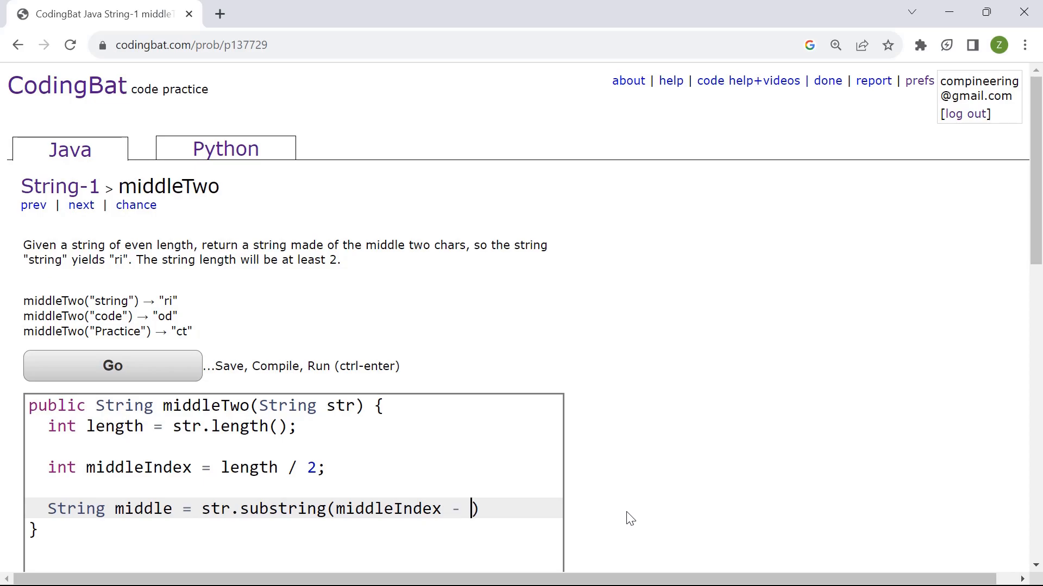
{"action": "type", "text": "1,"}
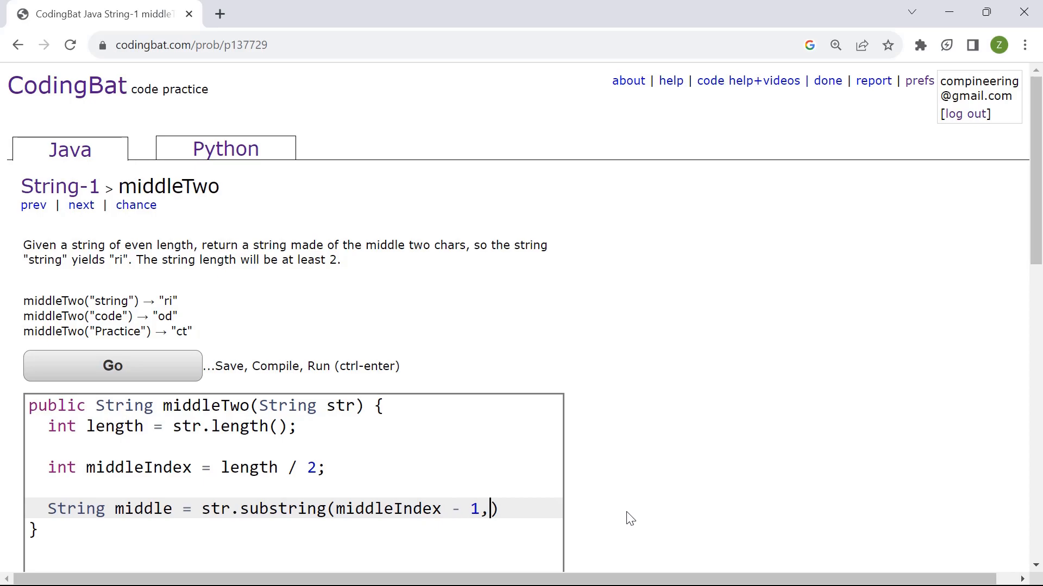
{"action": "type", "text": "middleI"}
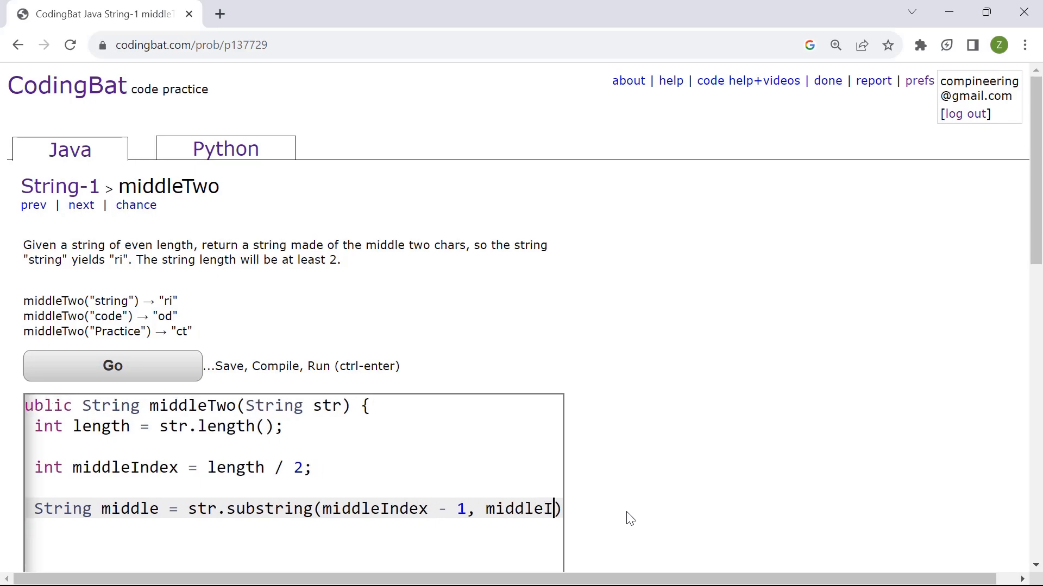
{"action": "type", "text": "ndex +"}
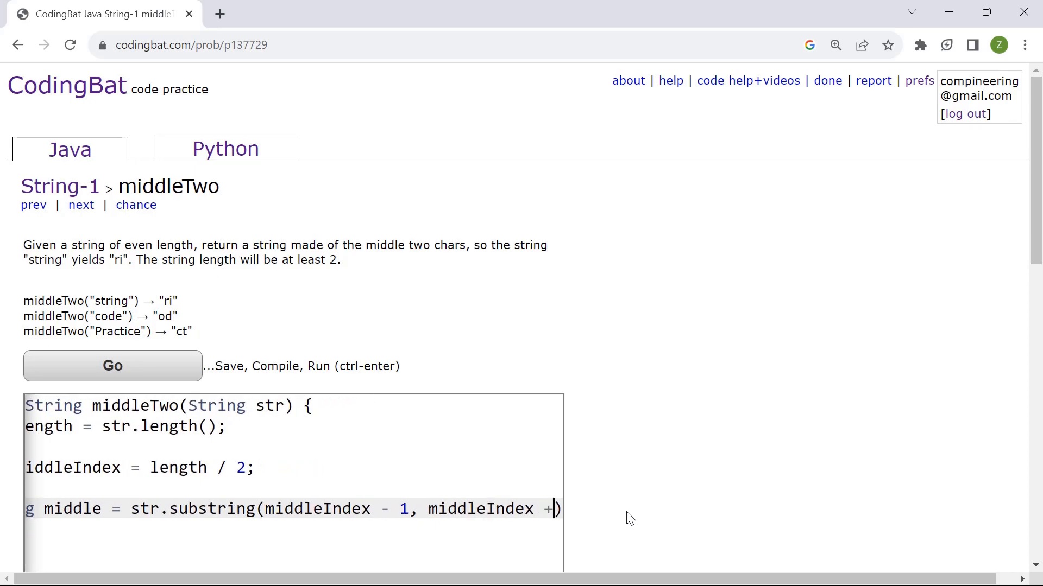
{"action": "type", "text": "1);"}
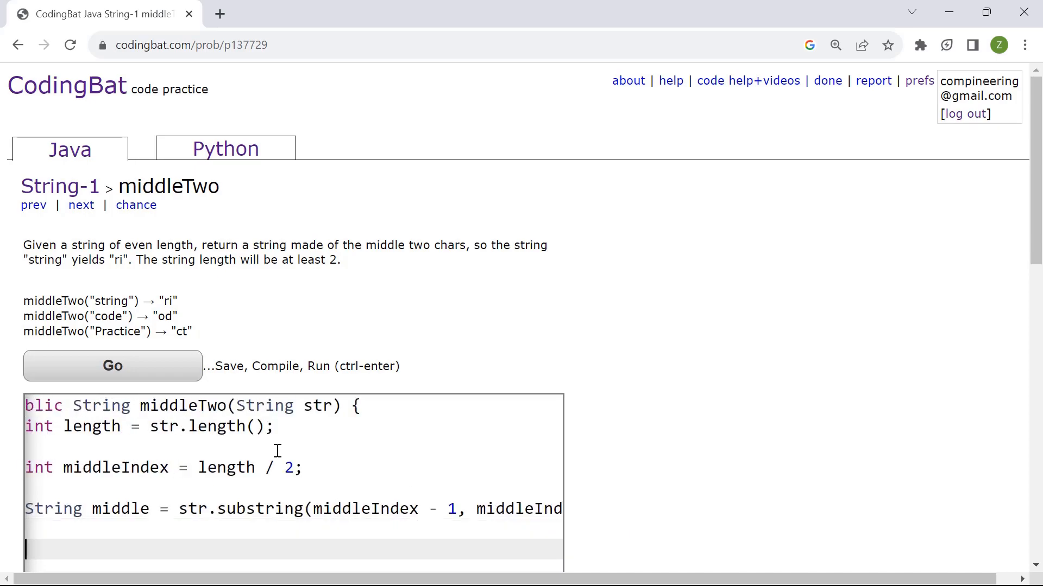
{"action": "scroll", "scroll_direction": "down", "scroll_amount": 3}
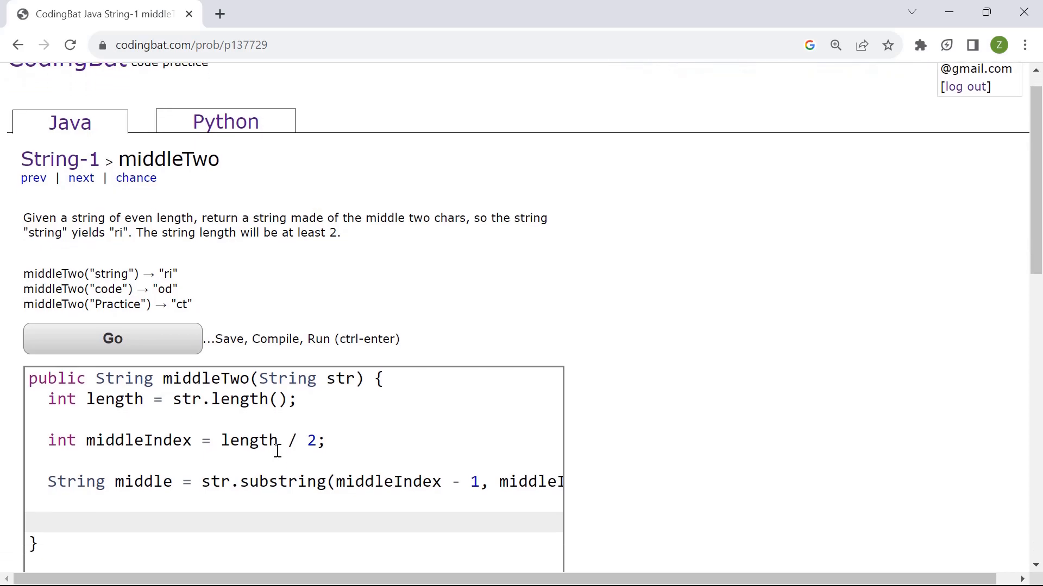
{"action": "type", "text": "ret"}
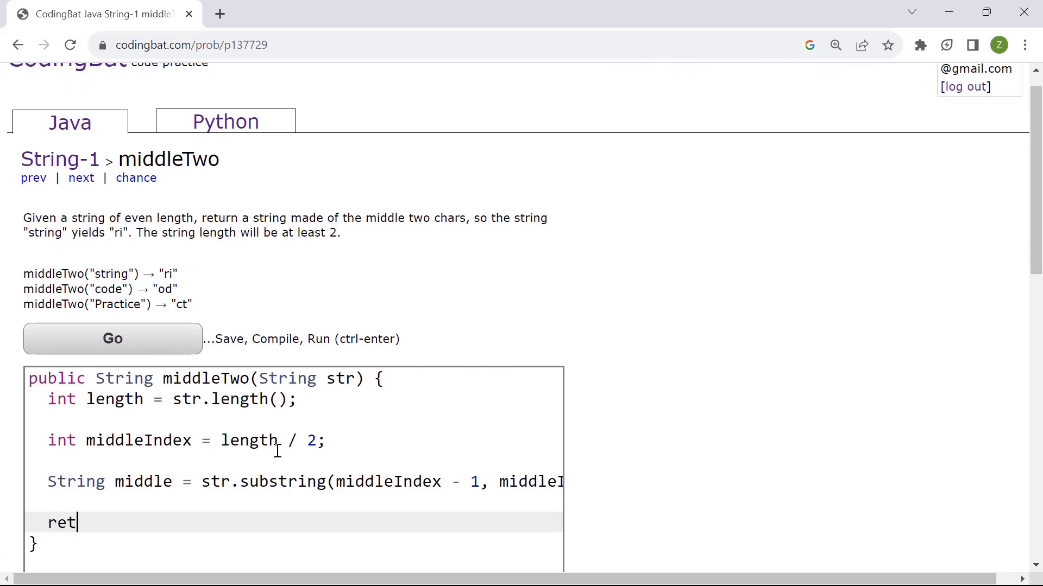
{"action": "type", "text": "urn middle;"}
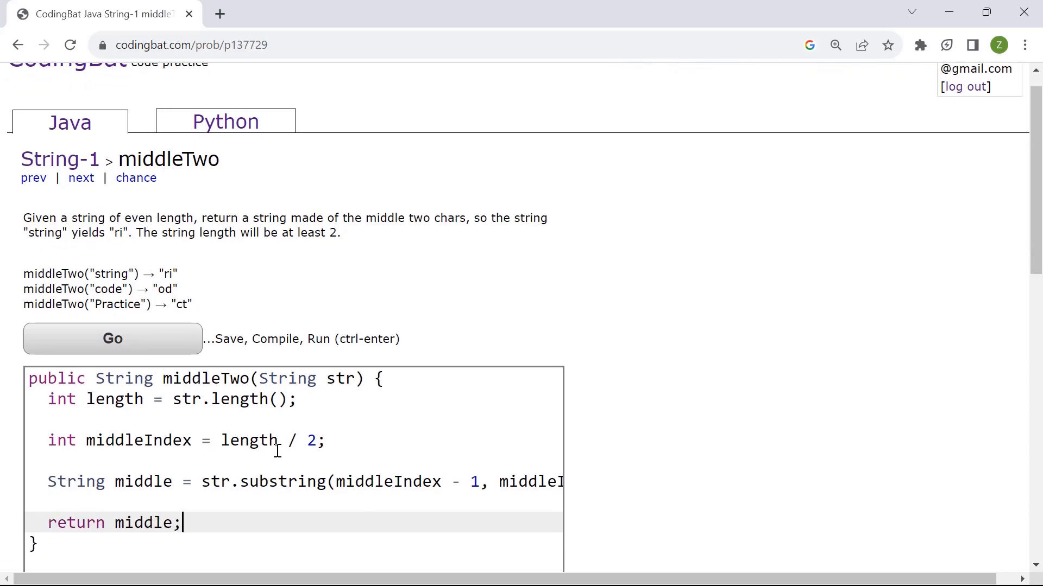